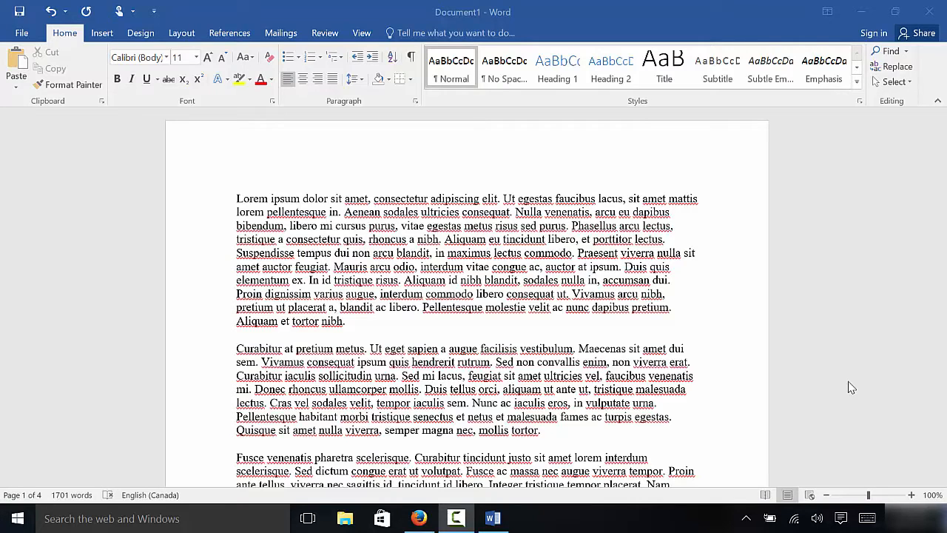
pyautogui.moveTo(466, 333)
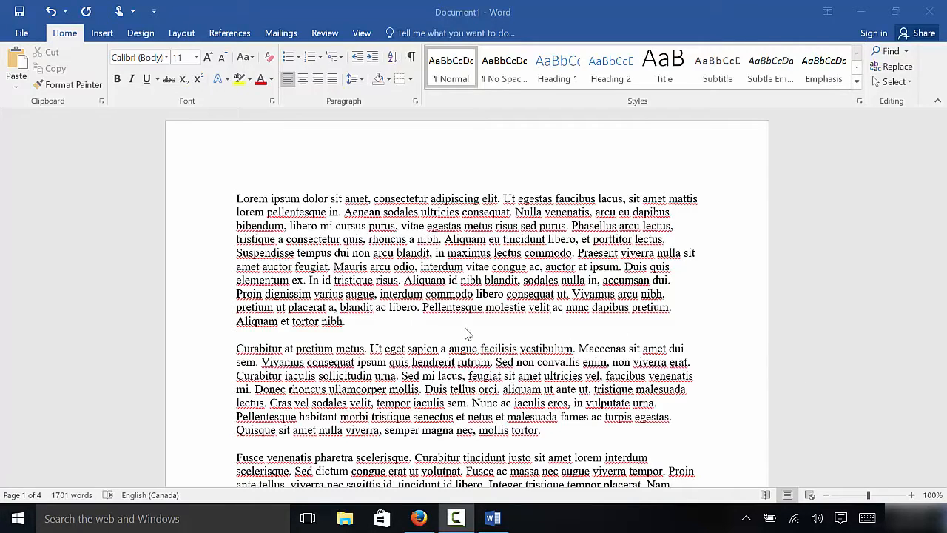
pyautogui.moveTo(462, 353)
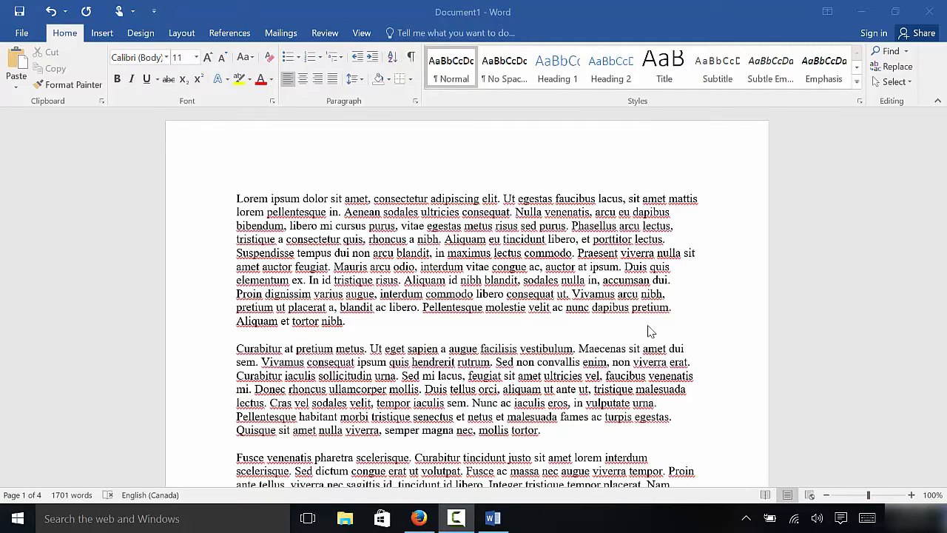
pyautogui.moveTo(654, 334)
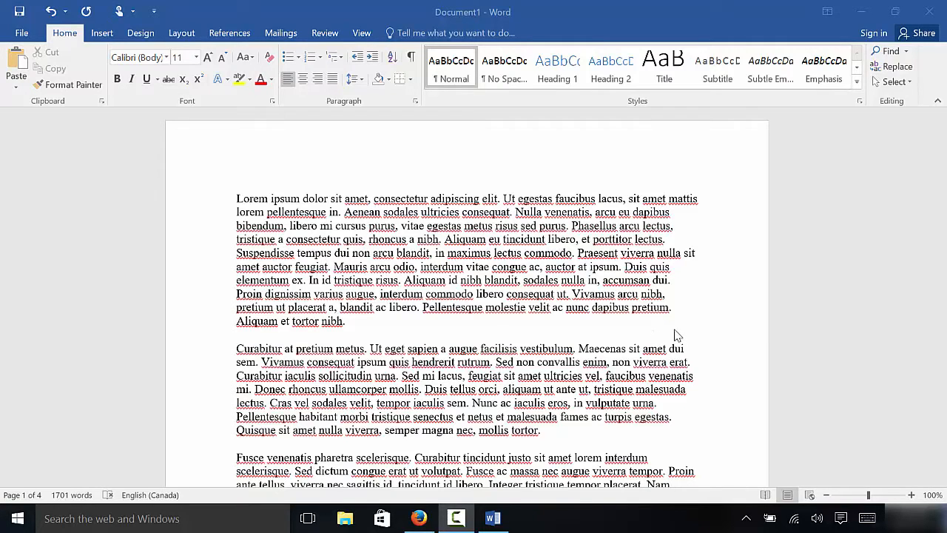
# Step: Scroll to the end of page 1 and show the Layout ribbon's page setup tools
pyautogui.scroll(-3)
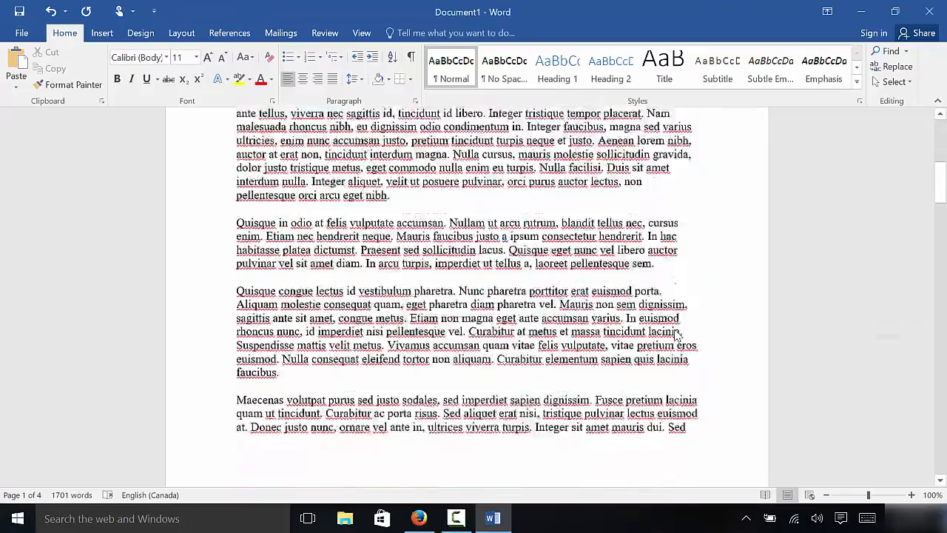
pyautogui.scroll(-3)
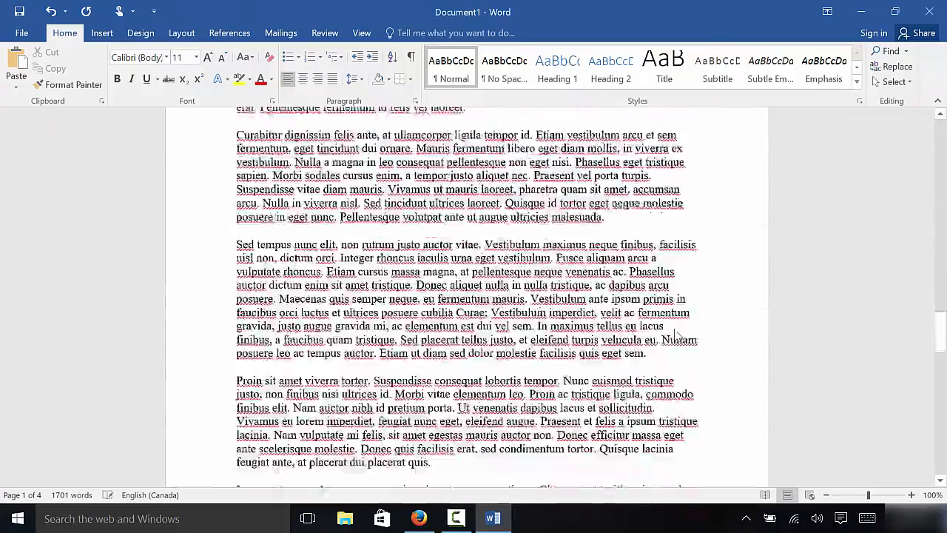
pyautogui.scroll(-3)
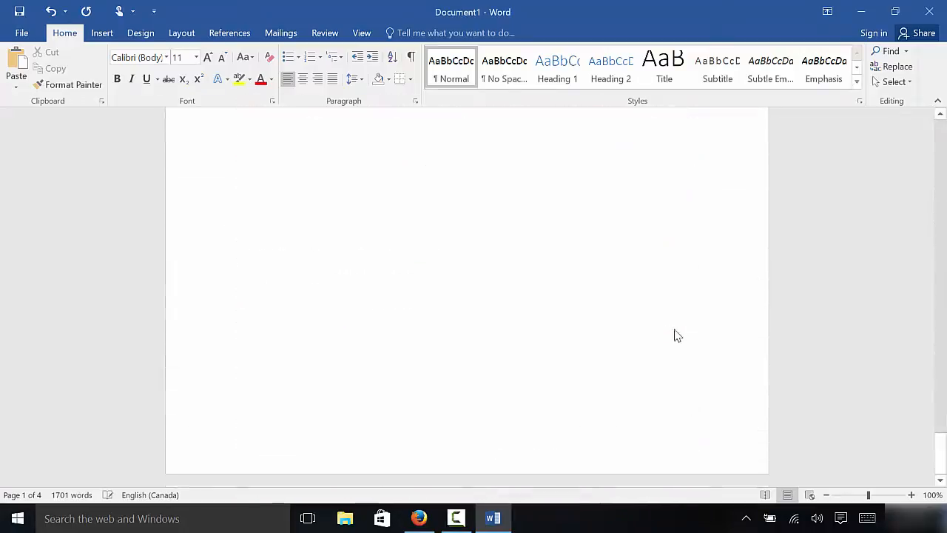
pyautogui.scroll(-3)
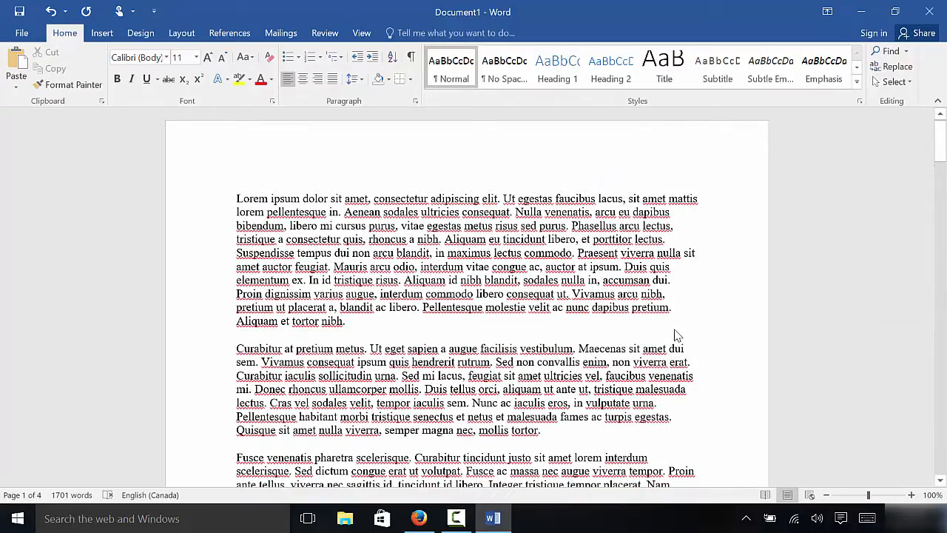
pyautogui.scroll(-3)
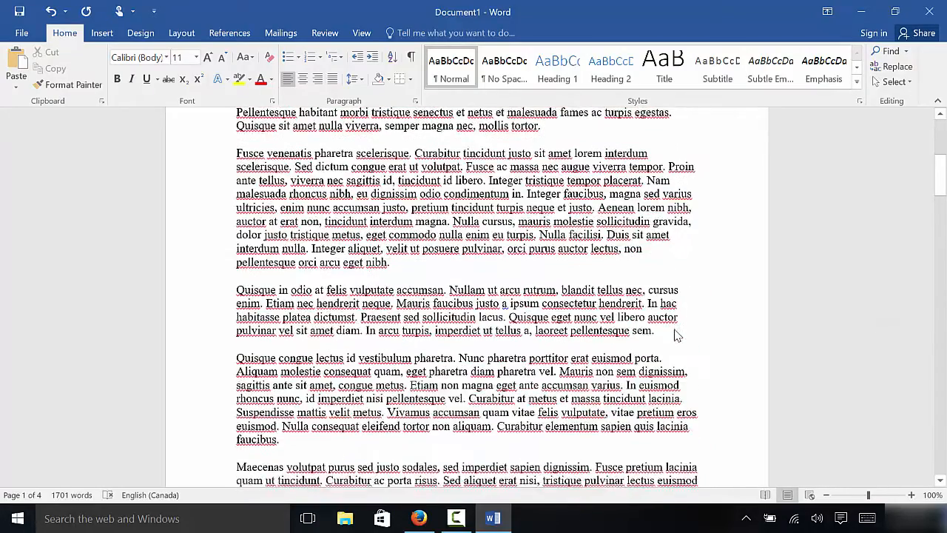
pyautogui.scroll(-3)
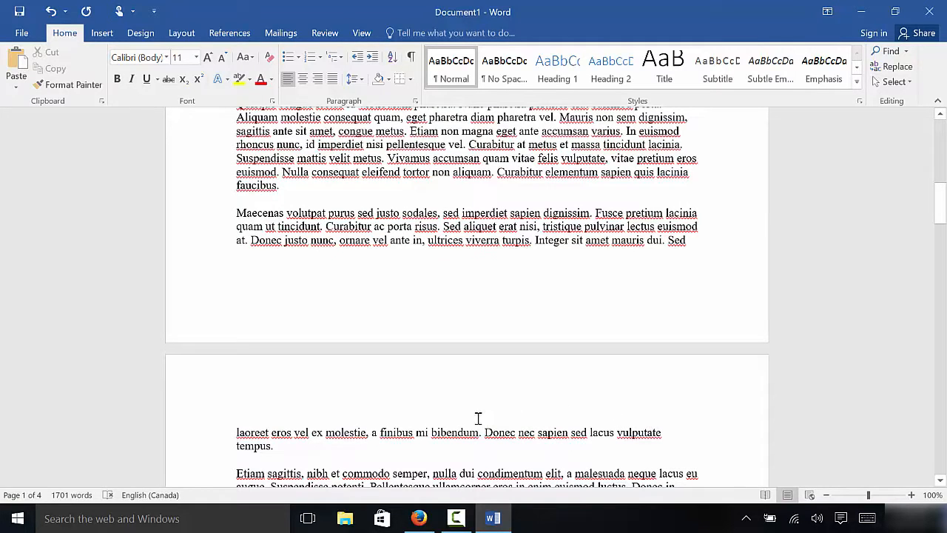
pyautogui.moveTo(526, 438)
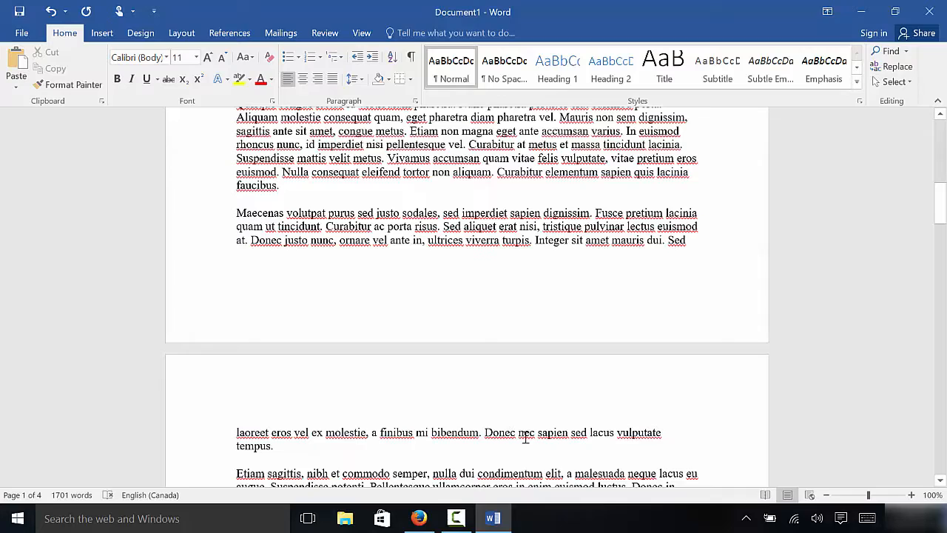
pyautogui.moveTo(540, 440)
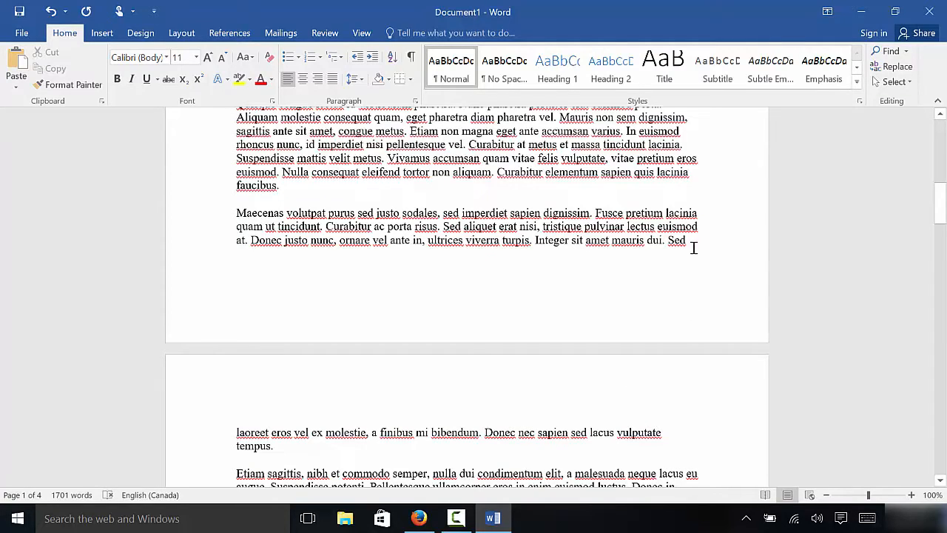
pyautogui.moveTo(445, 445)
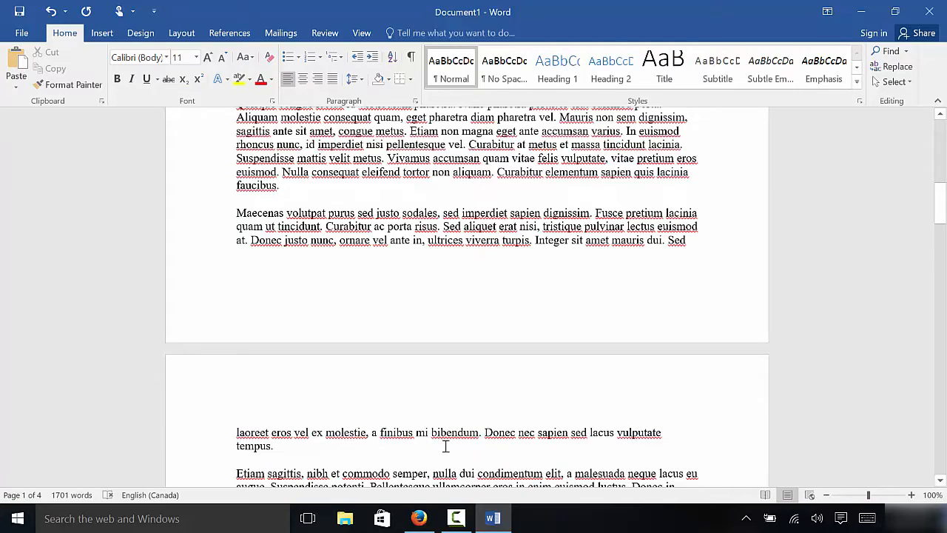
pyautogui.moveTo(518, 442)
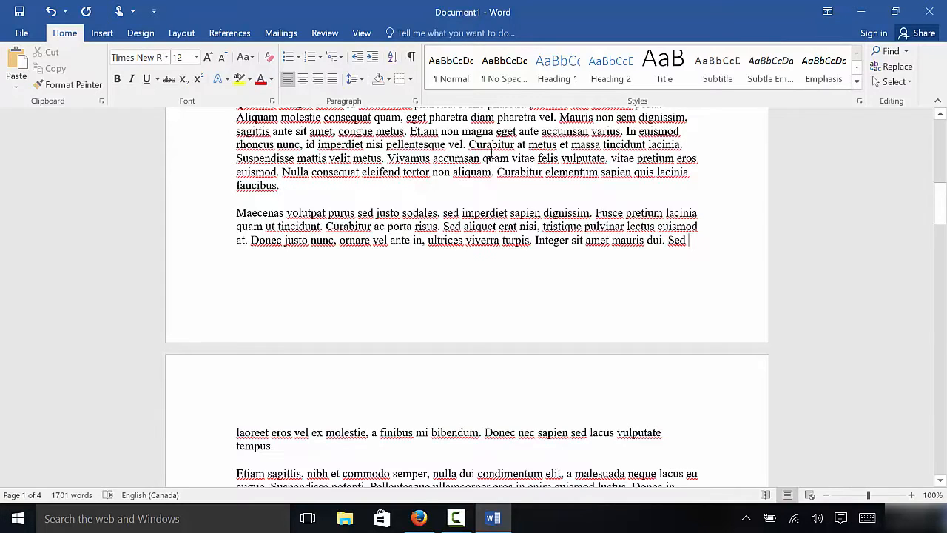
pyautogui.click(181, 32)
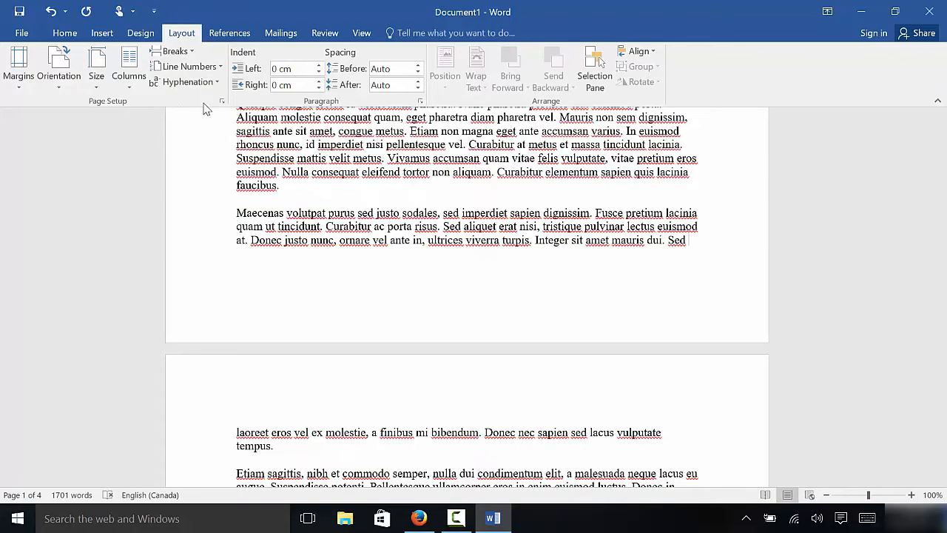
# Step: In Page Setup, choose Landscape applied to 'This point forward' so page 2 onward turns landscape
pyautogui.click(222, 101)
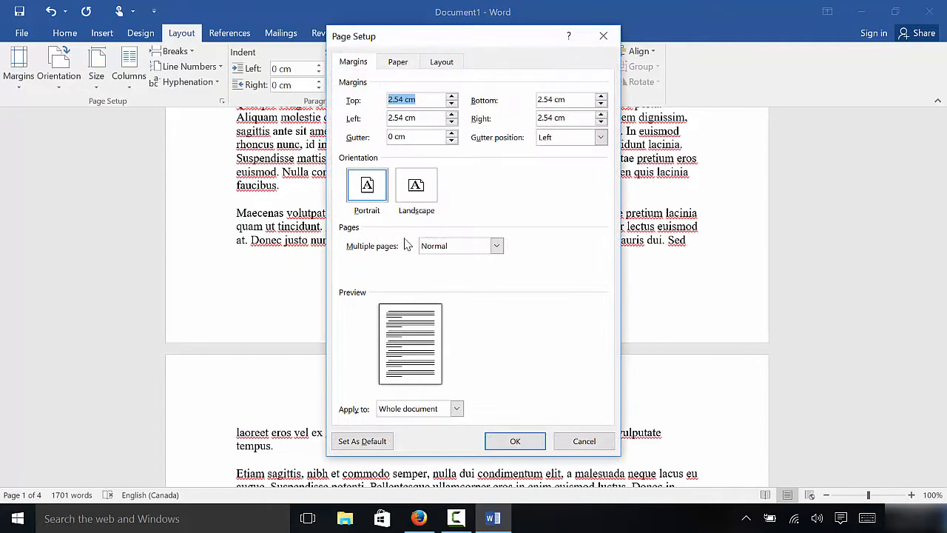
pyautogui.click(416, 185)
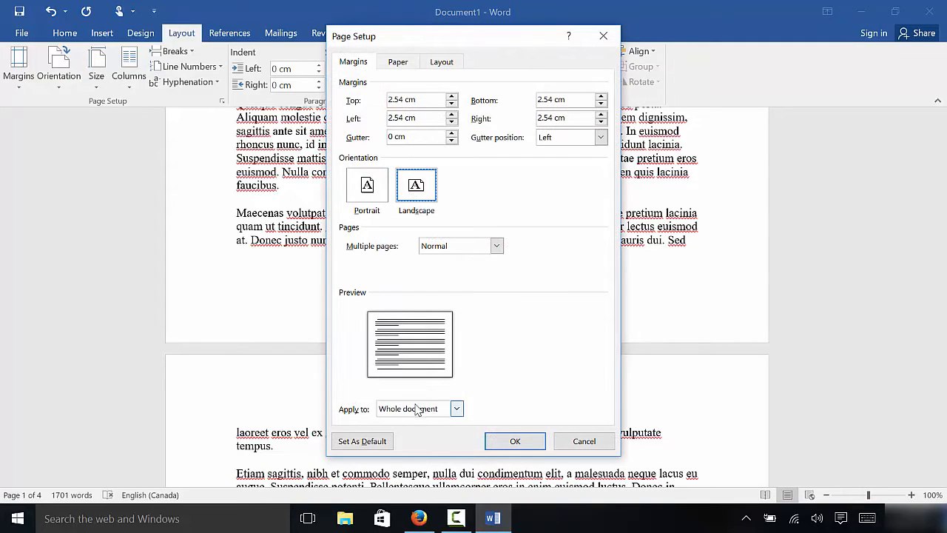
pyautogui.moveTo(432, 413)
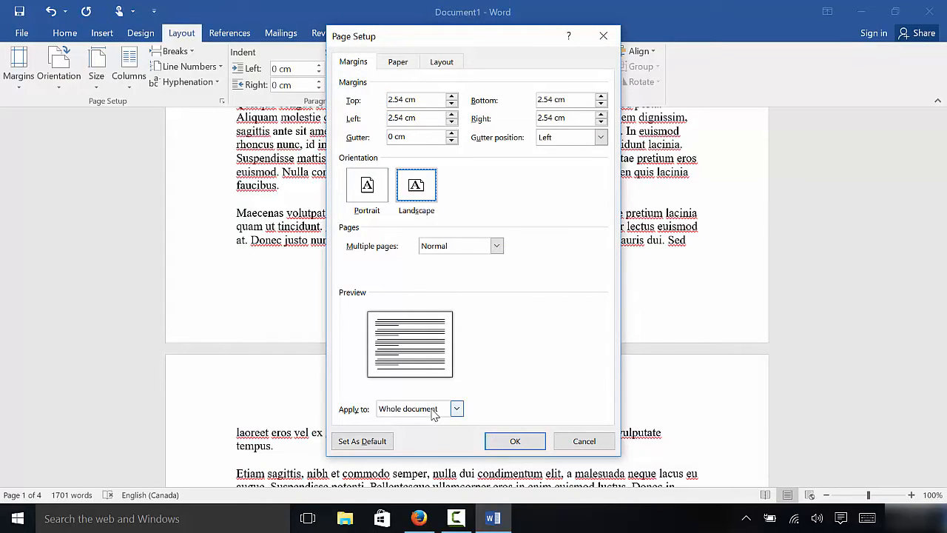
pyautogui.click(456, 408)
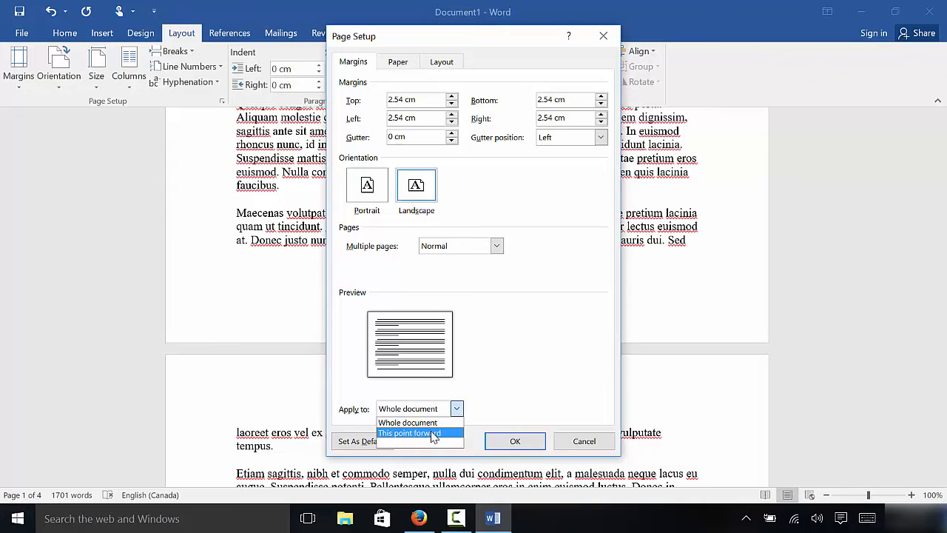
pyautogui.click(408, 432)
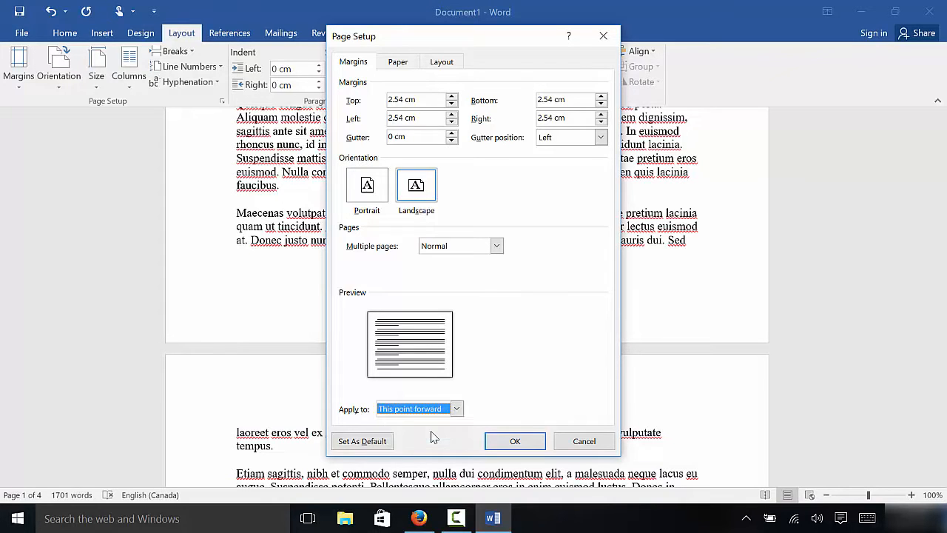
pyautogui.click(515, 441)
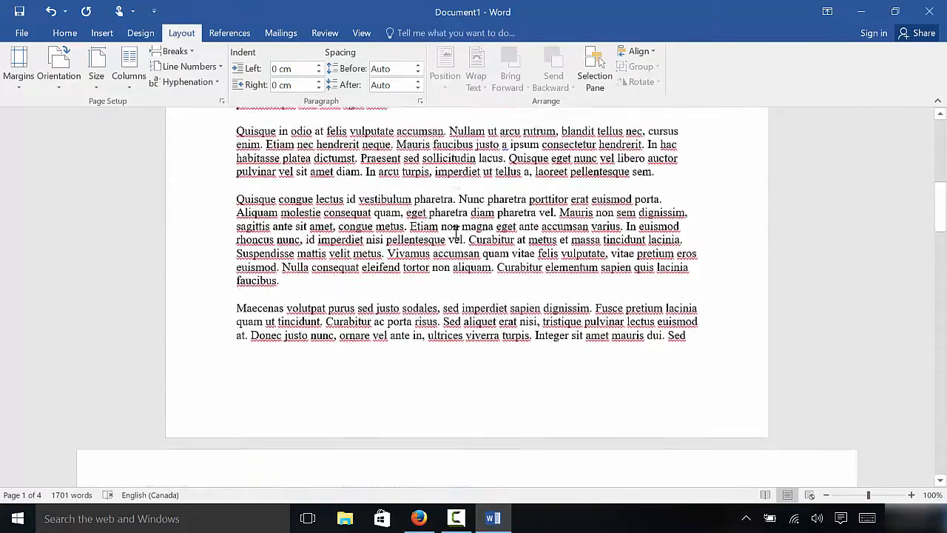
pyautogui.scroll(-3)
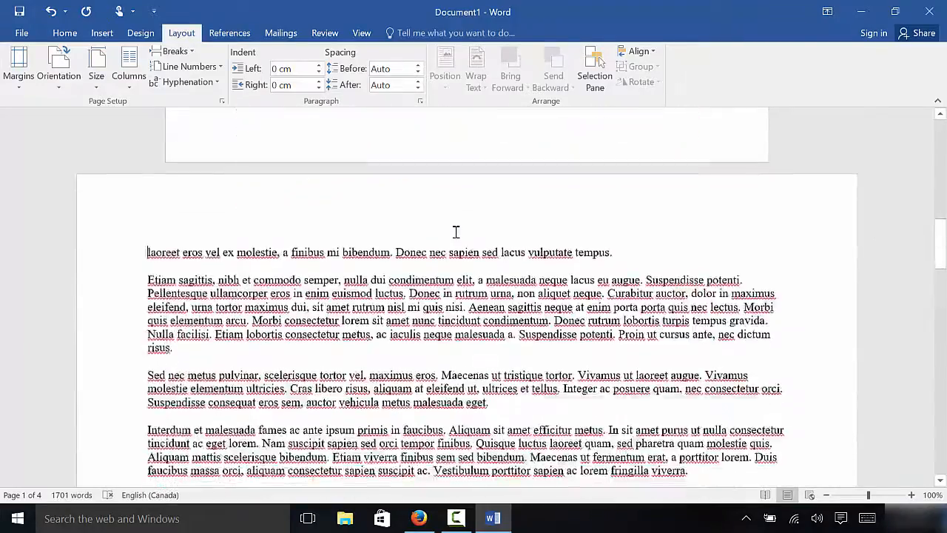
pyautogui.scroll(-3)
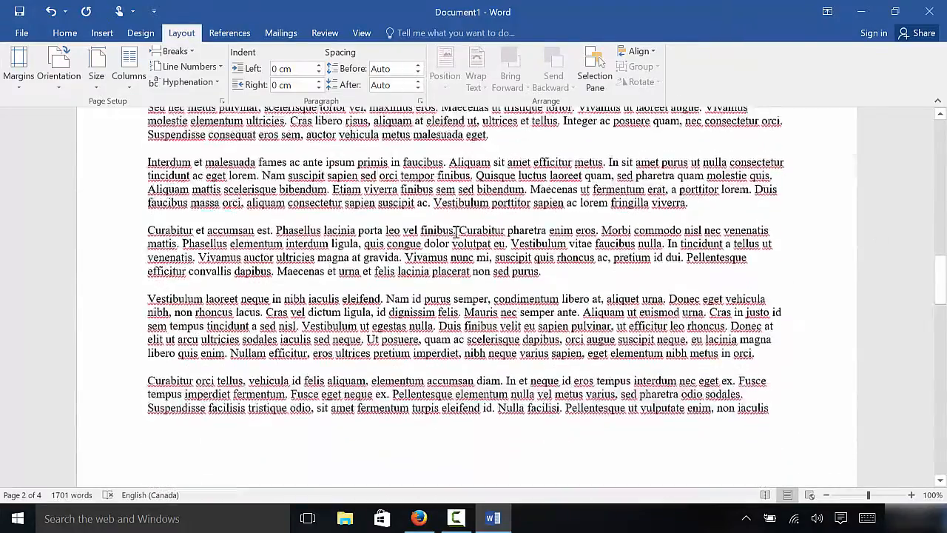
pyautogui.scroll(-3)
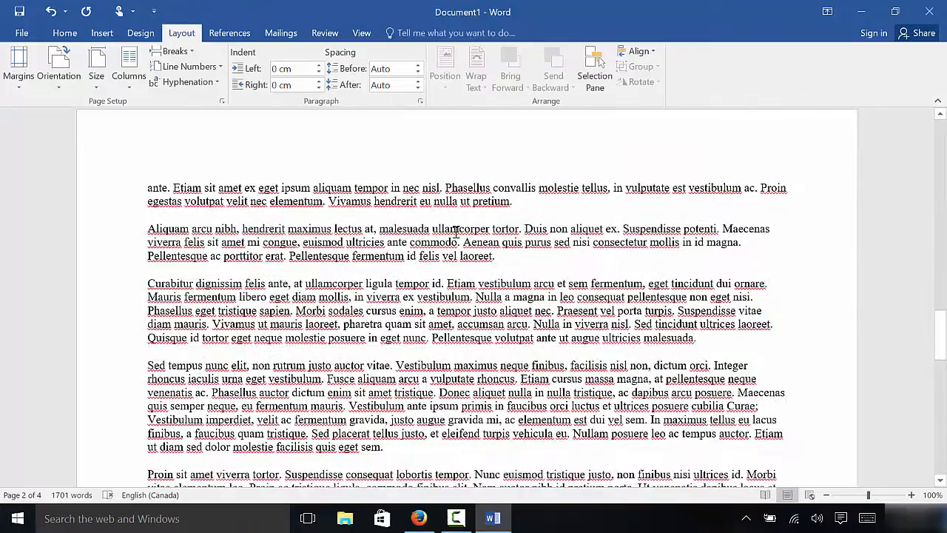
pyautogui.scroll(-3)
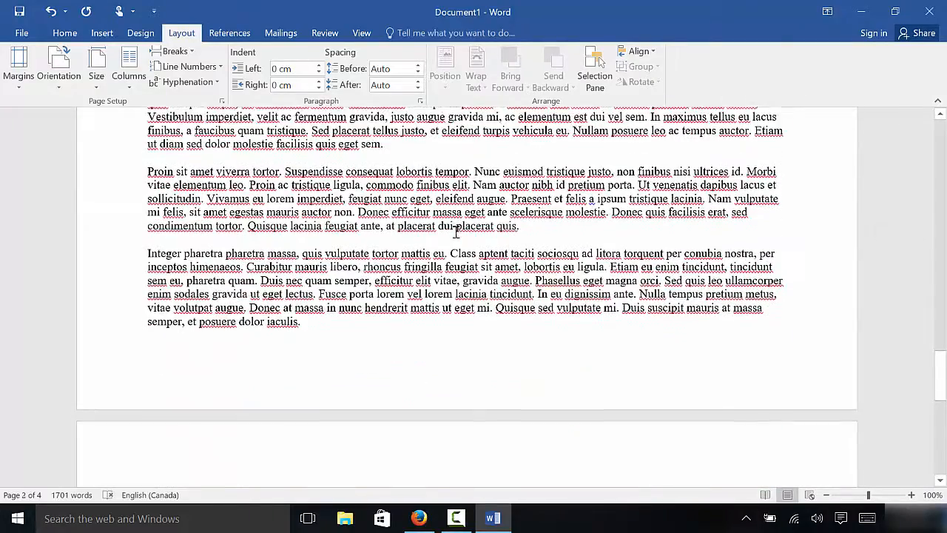
pyautogui.scroll(-3)
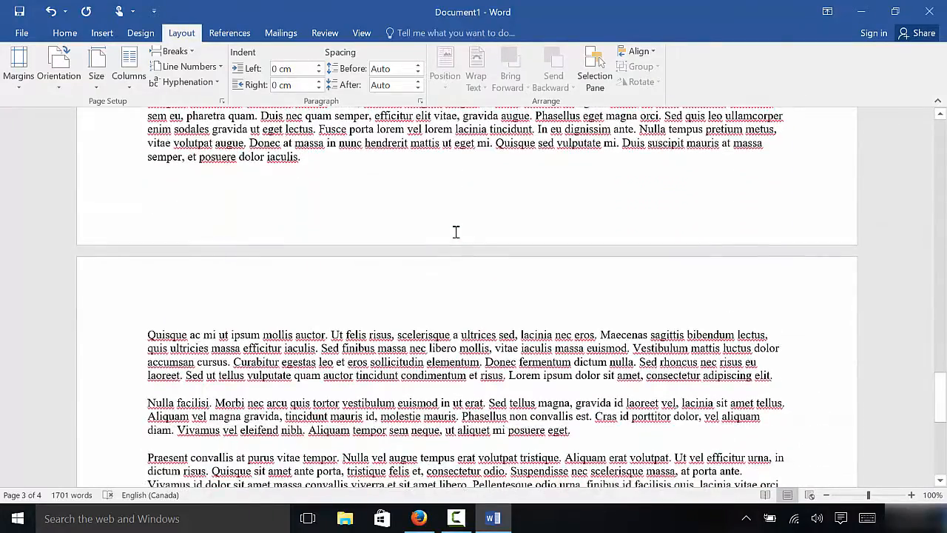
pyautogui.scroll(-3)
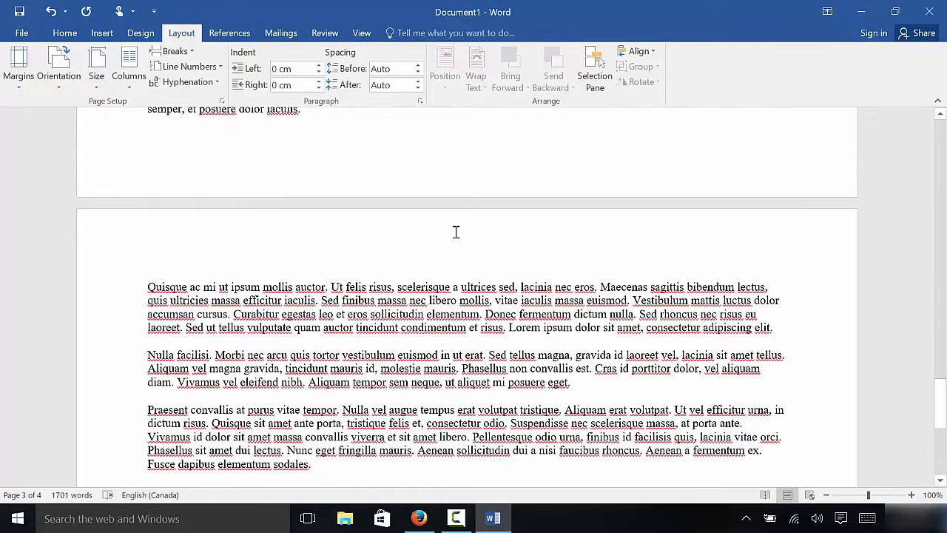
pyautogui.moveTo(401, 335)
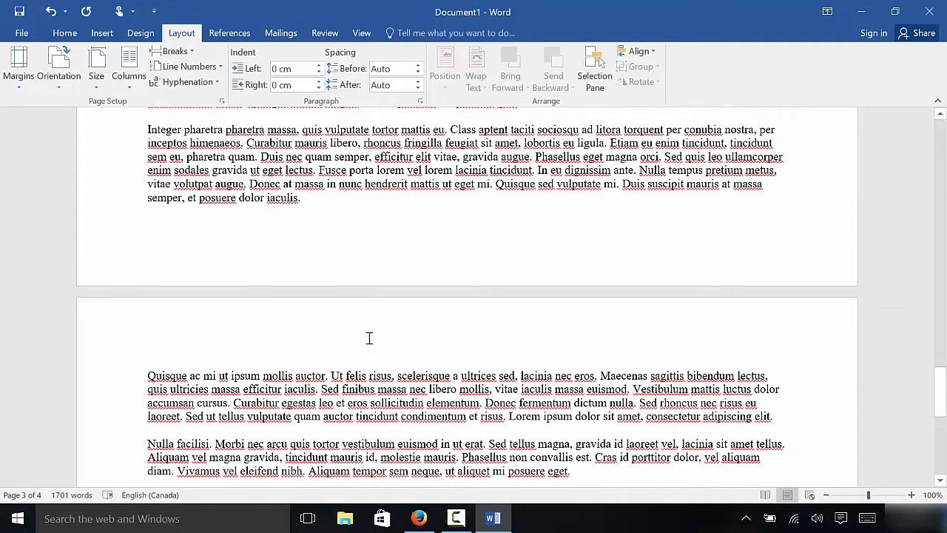
pyautogui.moveTo(398, 367)
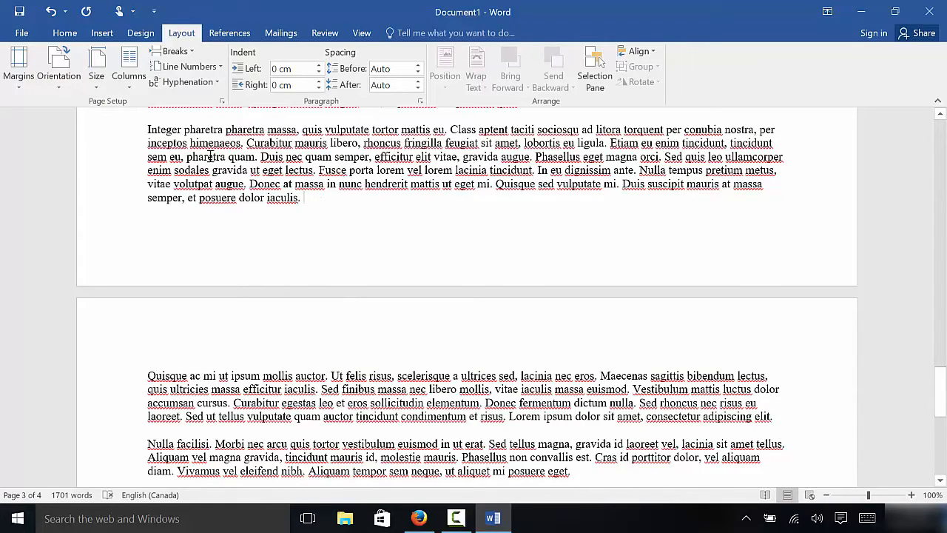
# Step: From the end of page 3, set Portrait applied to 'This point forward', making page 4 portrait
pyautogui.click(222, 101)
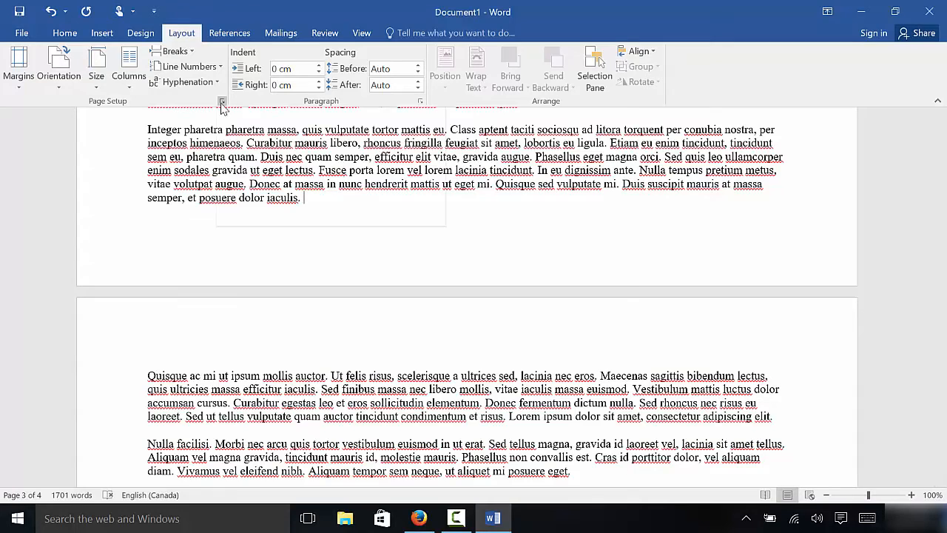
pyautogui.click(221, 100)
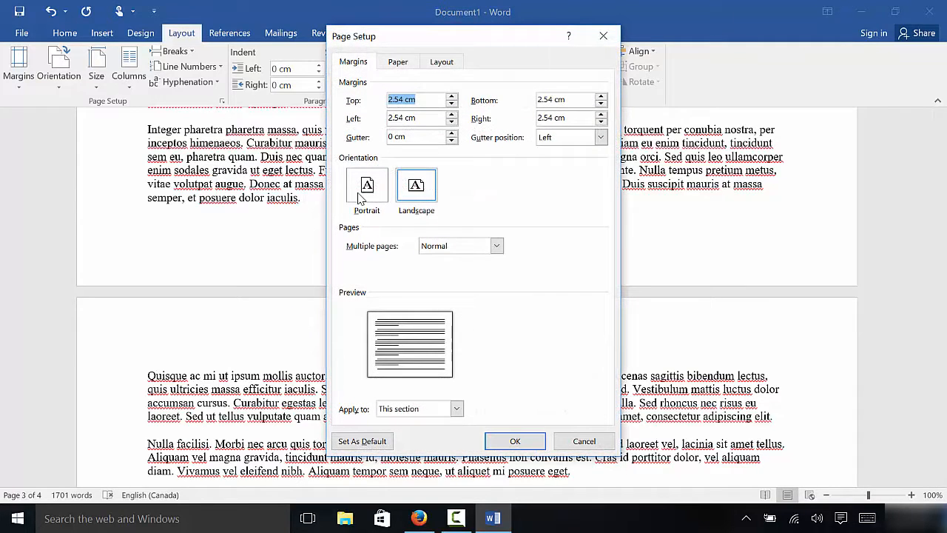
pyautogui.click(367, 185)
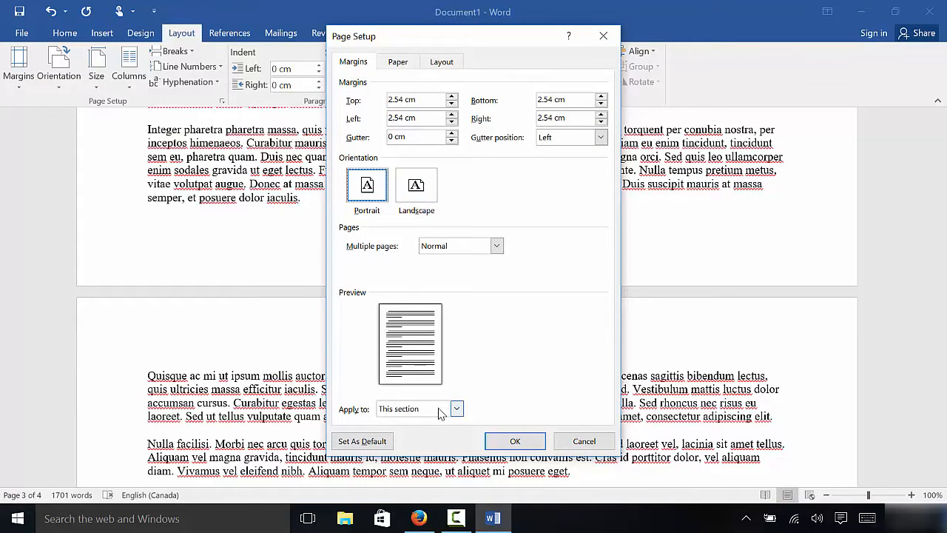
pyautogui.click(456, 408)
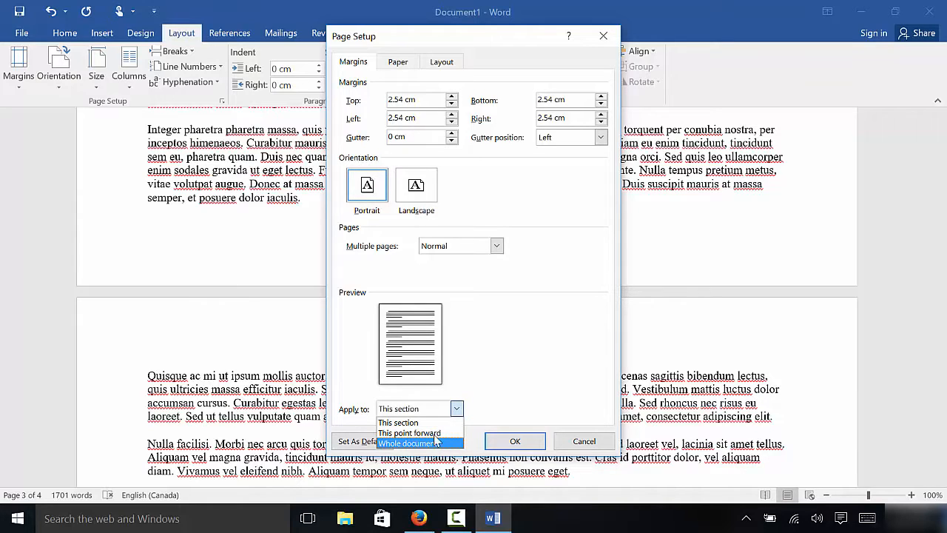
pyautogui.moveTo(409, 432)
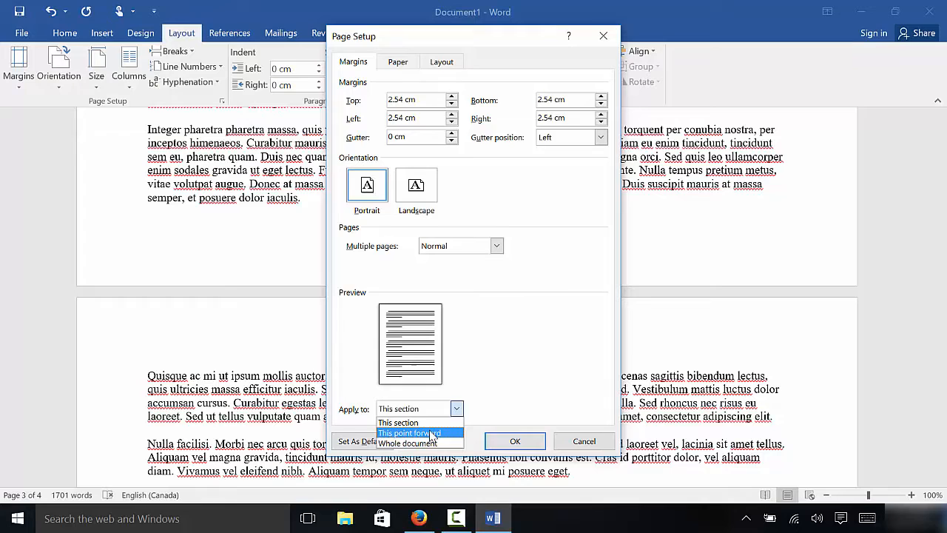
pyautogui.click(408, 432)
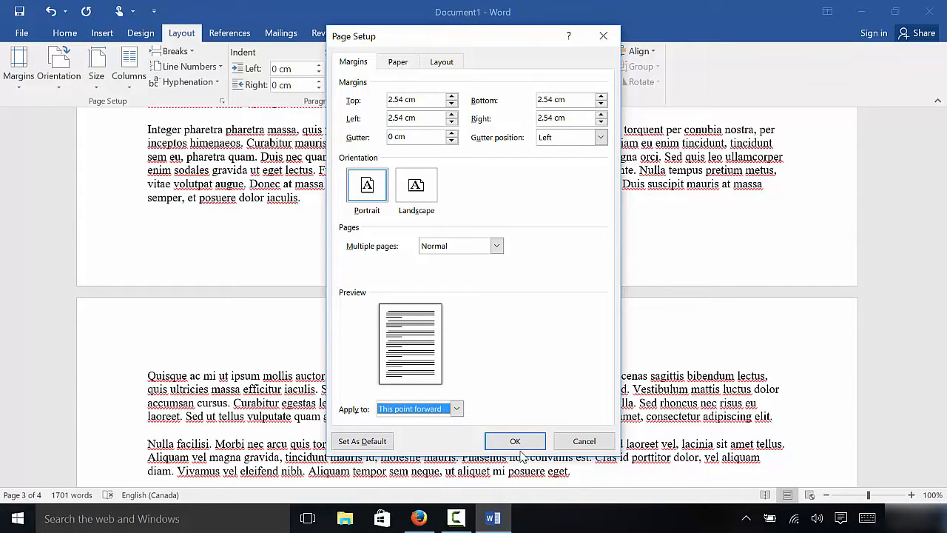
pyautogui.click(515, 441)
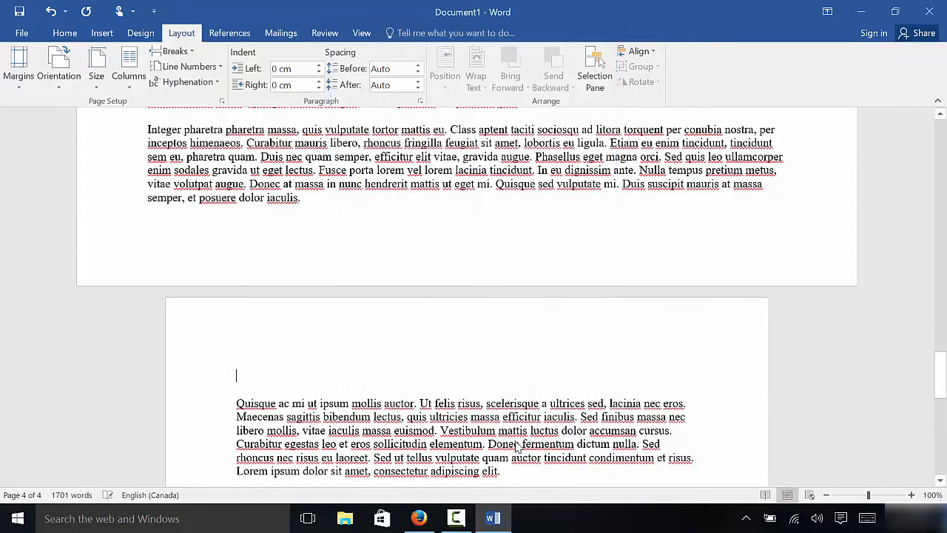
pyautogui.moveTo(500, 349)
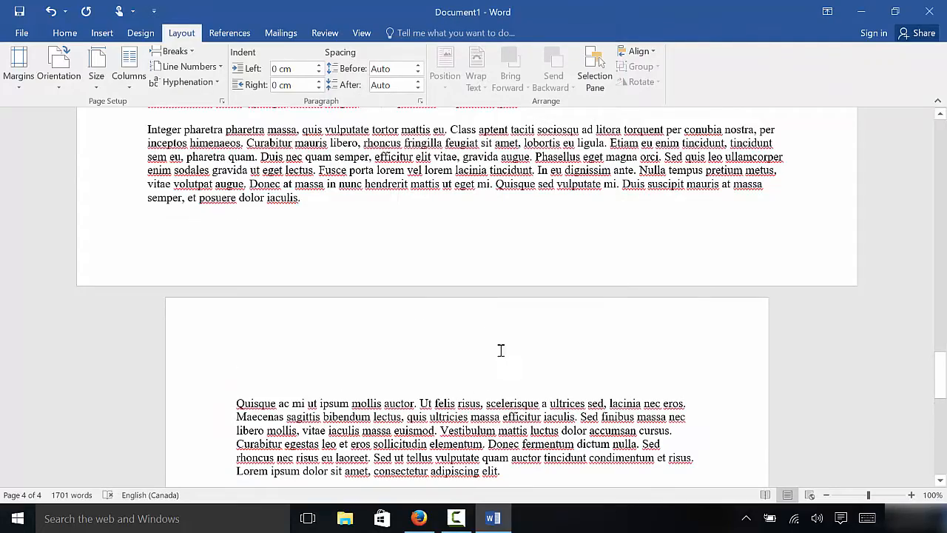
pyautogui.moveTo(827, 500)
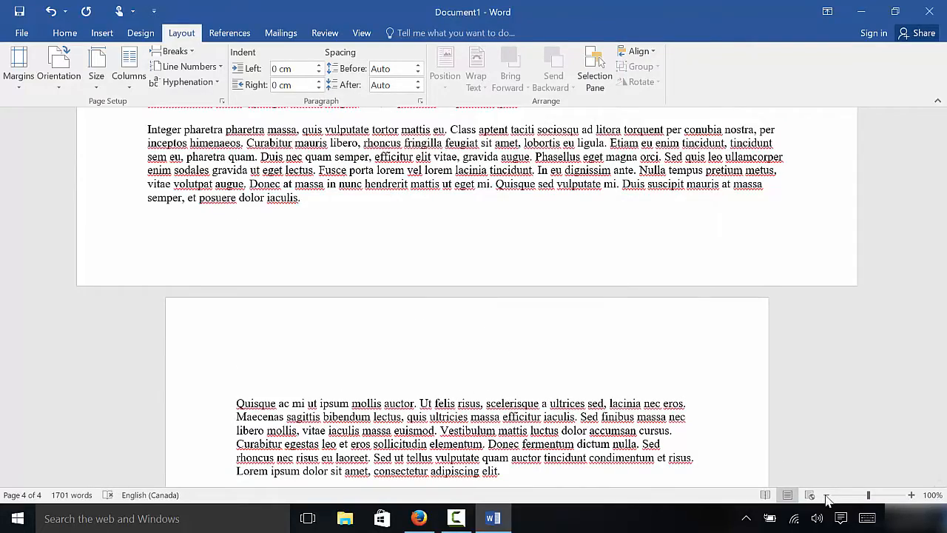
pyautogui.moveTo(870, 494); pyautogui.dragTo(840, 494)
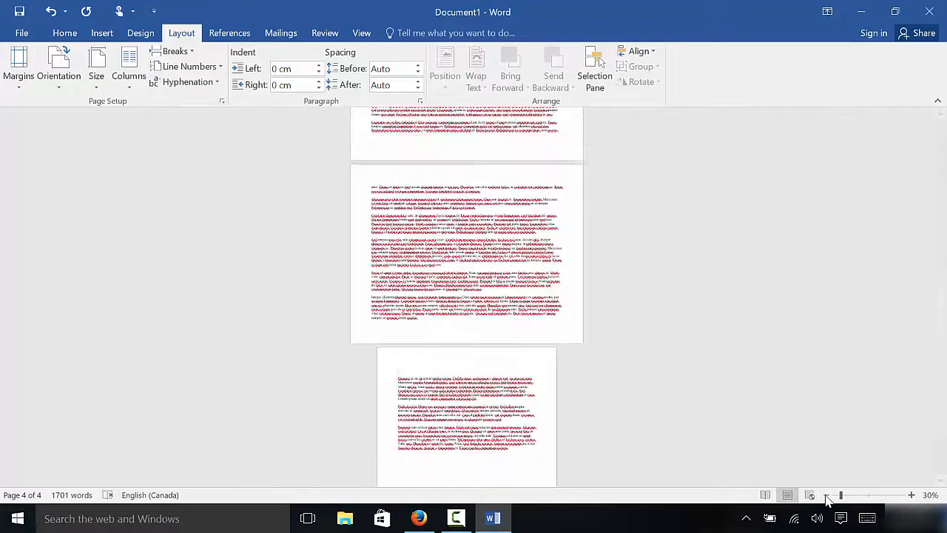
pyautogui.click(825, 494)
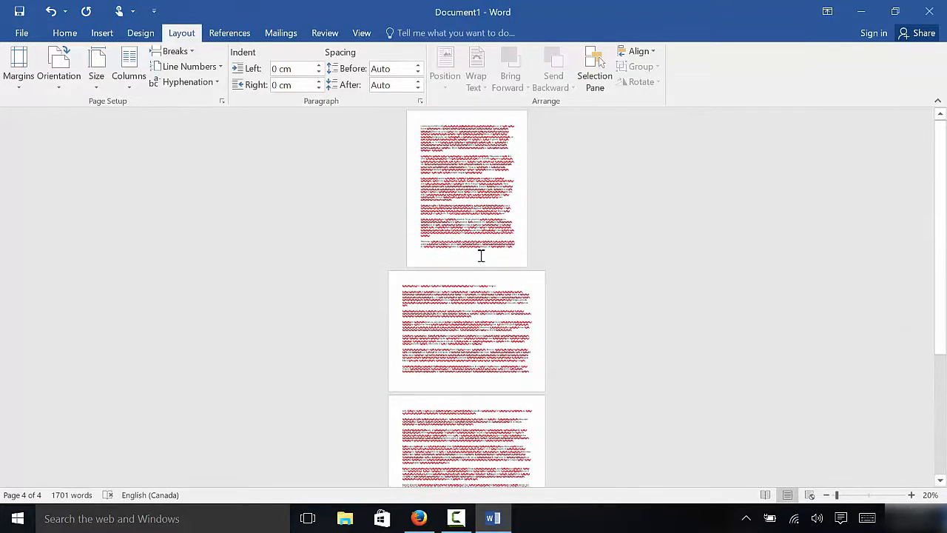
pyautogui.scroll(-3)
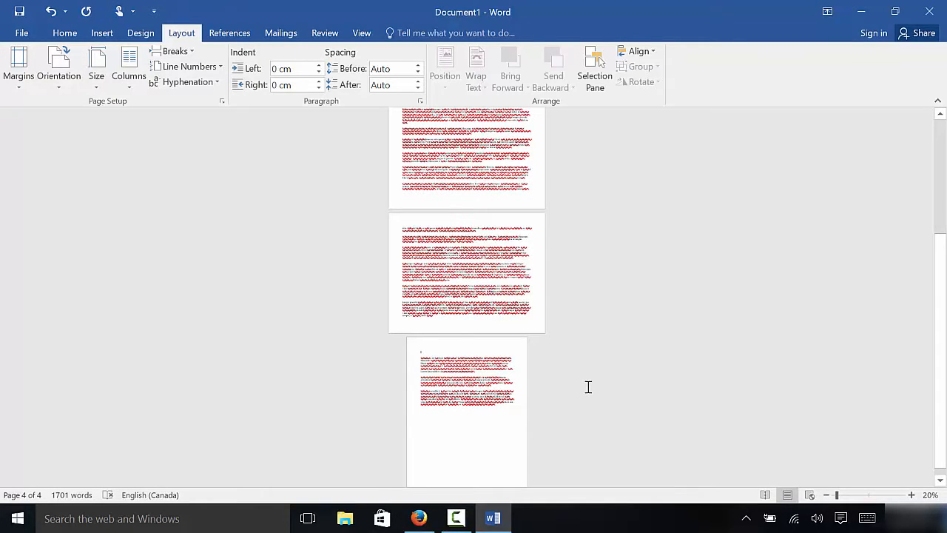
pyautogui.moveTo(580, 279)
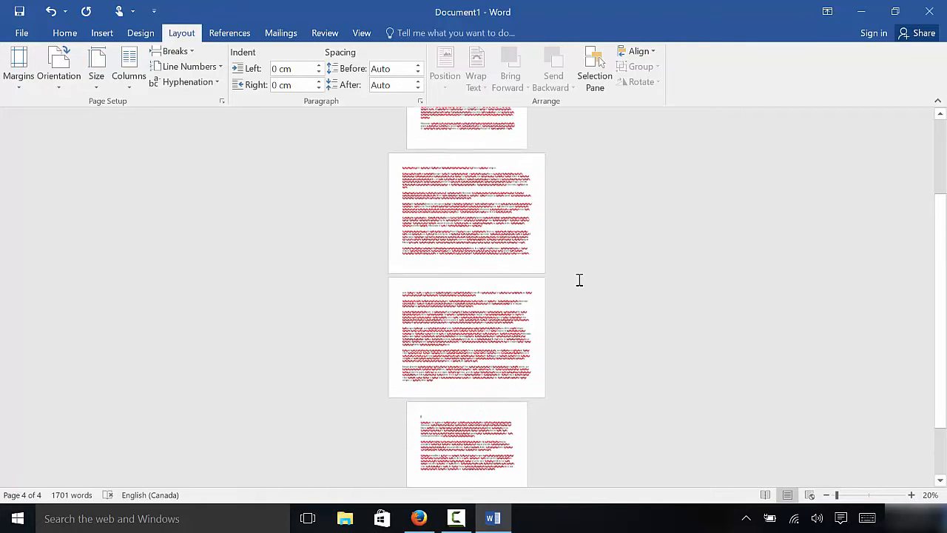
pyautogui.scroll(3)
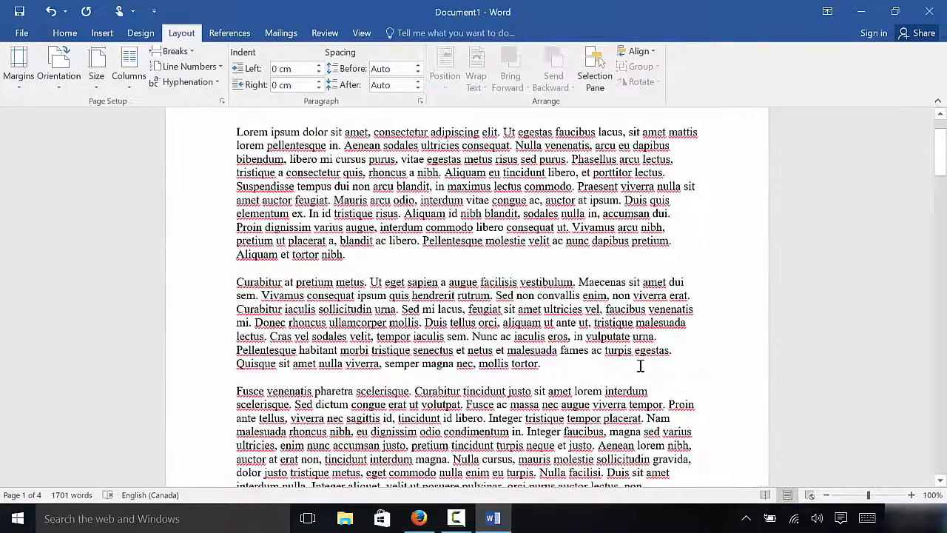
pyautogui.scroll(-3)
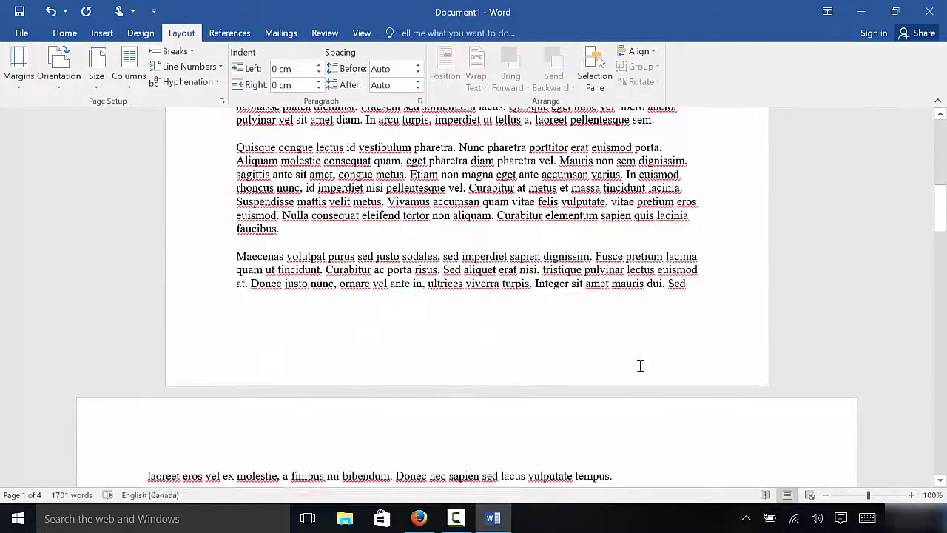